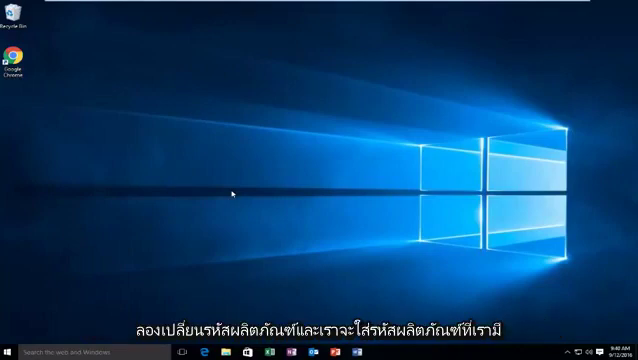
pyautogui.moveTo(184, 192)
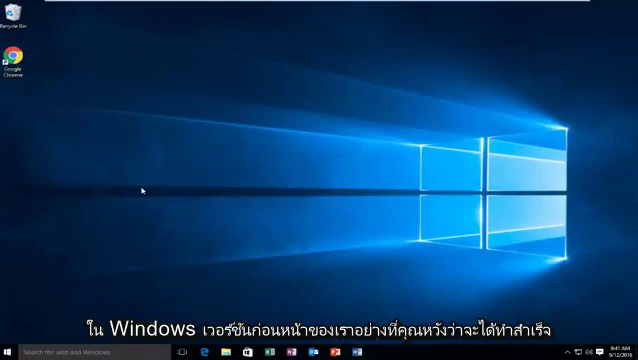
pyautogui.moveTo(188, 188)
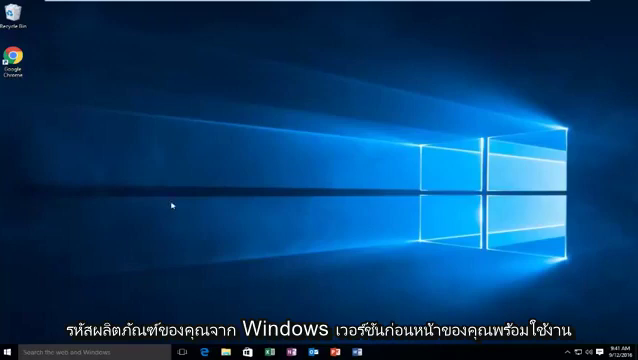
pyautogui.moveTo(104, 230)
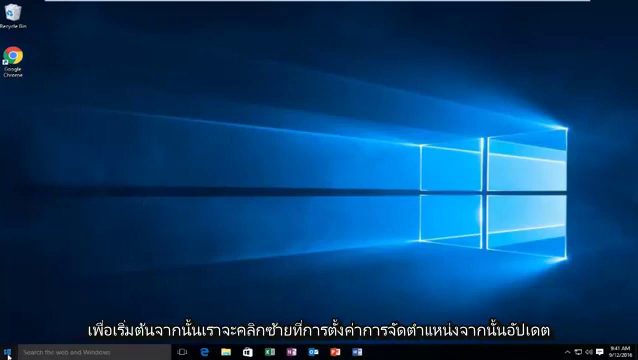
# Reach the Activation page in Settings showing Windows 10 Pro as activated.
pyautogui.click(10, 352)
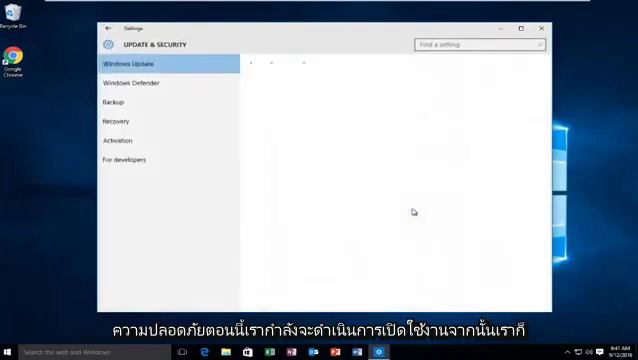
pyautogui.click(130, 64)
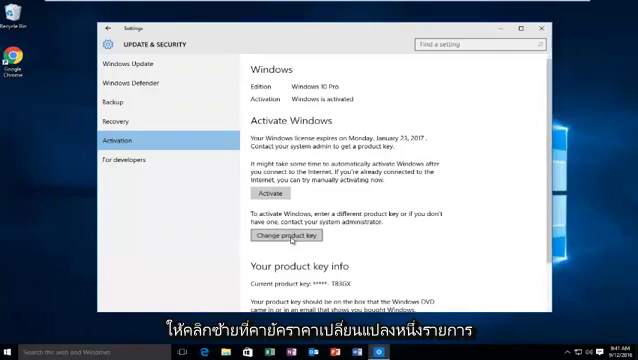
# Bring up the Enter a product key dialog from Activation, then cancel back to the desktop.
pyautogui.click(290, 236)
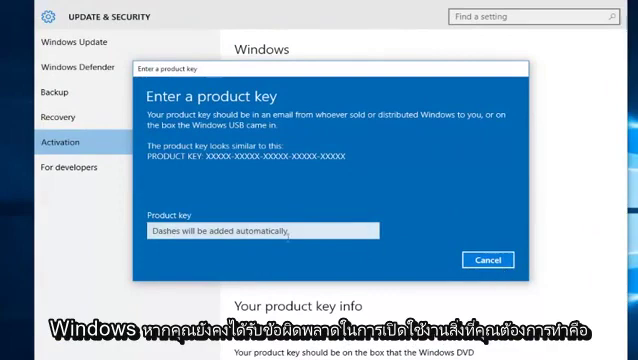
pyautogui.click(488, 260)
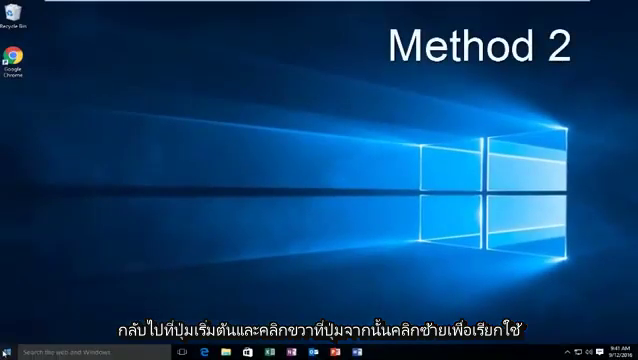
# Launch slui 4 from the Run box to start phone activation.
pyautogui.rightClick(12, 352)
pyautogui.write('S')
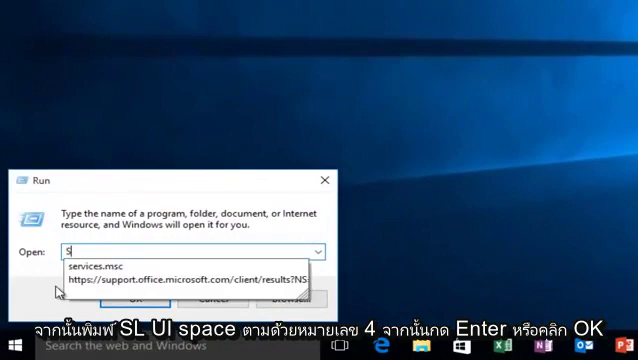
pyautogui.write('lui 4')
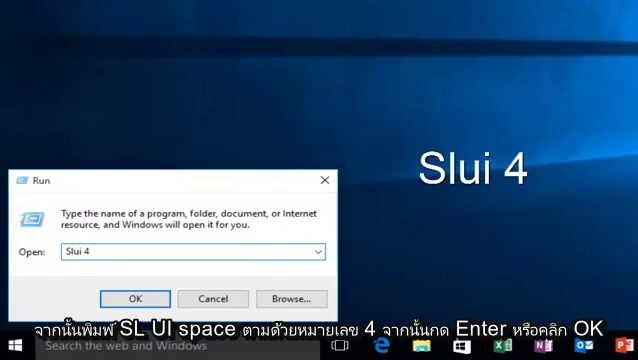
pyautogui.click(136, 298)
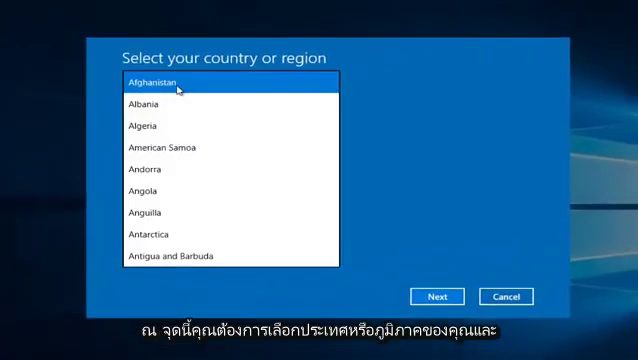
# Choose Algeria as the country, then browse the country list again for another choice.
pyautogui.click(140, 126)
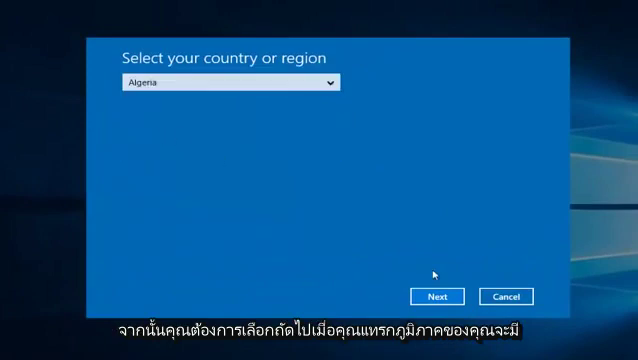
pyautogui.click(436, 296)
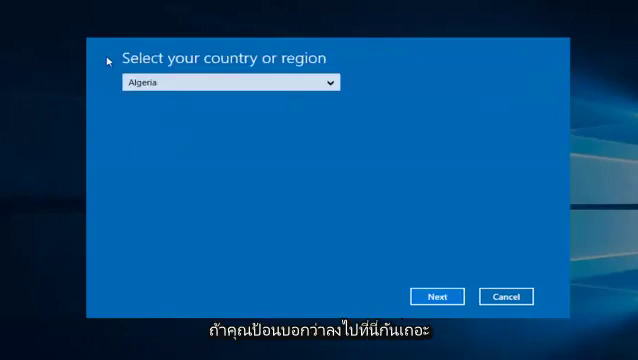
pyautogui.click(224, 84)
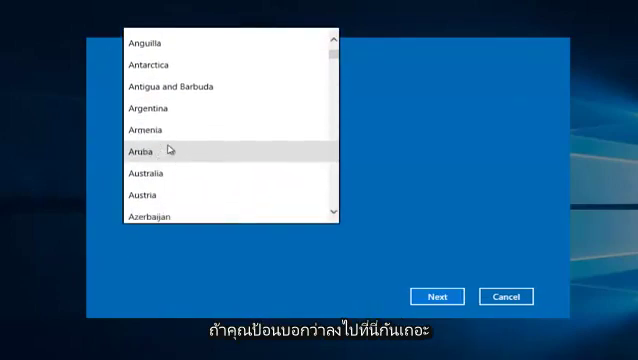
pyautogui.scroll(-3)
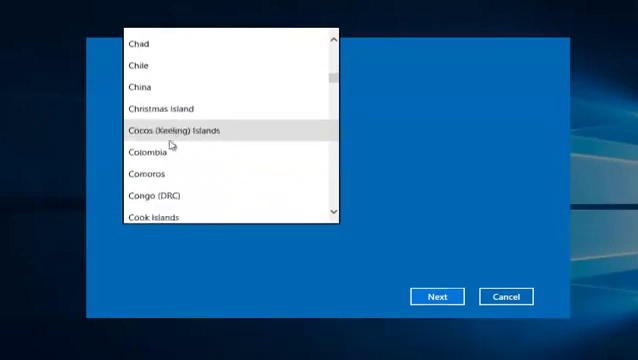
pyautogui.scroll(3)
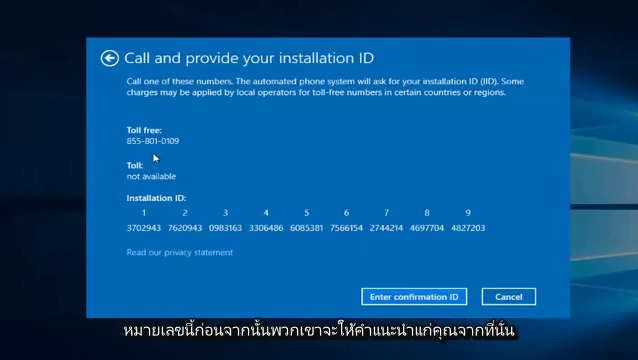
pyautogui.moveTo(150, 156)
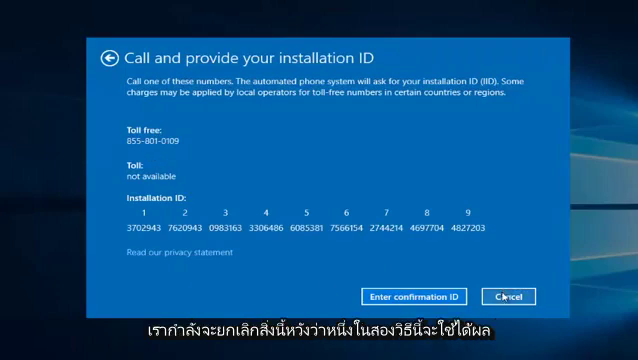
# Close the phone activation window after reviewing the toll-free number and installation ID.
pyautogui.click(508, 296)
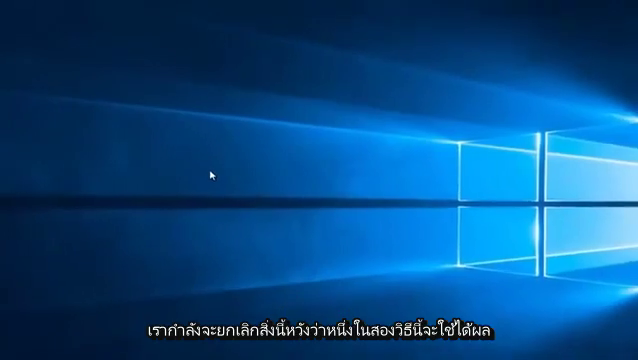